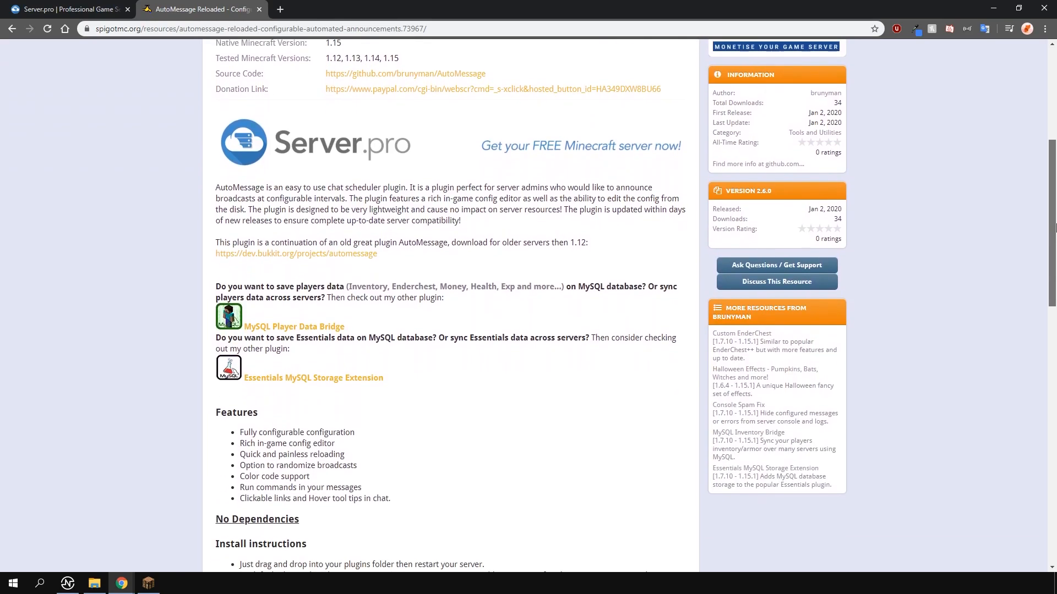
- Search the plugin browser for 'automess' and install the latest AutoMessage Reloaded
{"action": "scroll", "scroll_direction": "down", "scroll_amount": 3}
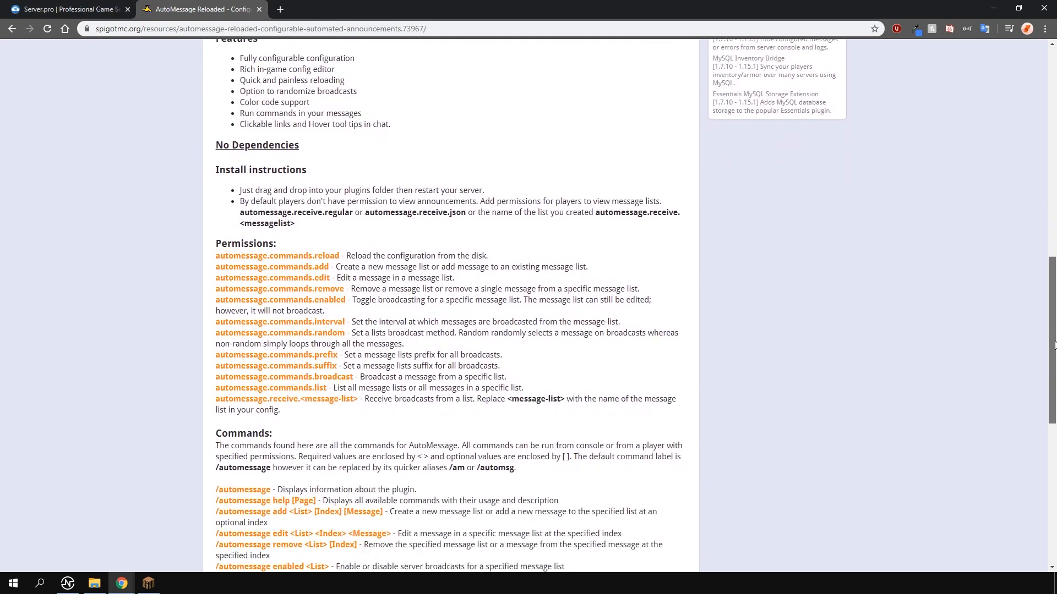
{"action": "scroll", "scroll_direction": "down", "scroll_amount": 3}
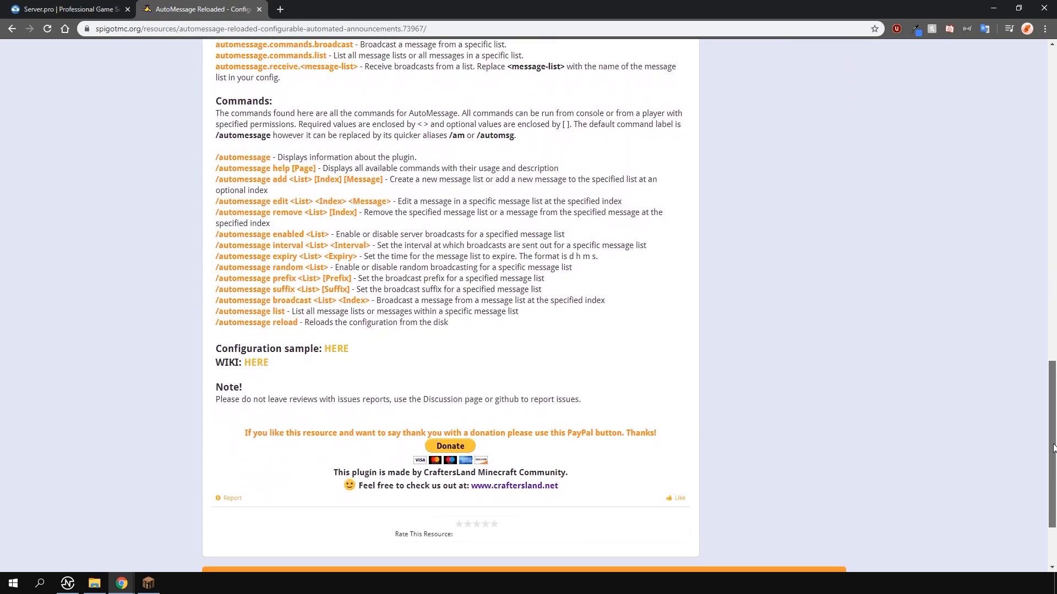
{"action": "scroll", "scroll_direction": "up", "scroll_amount": 3}
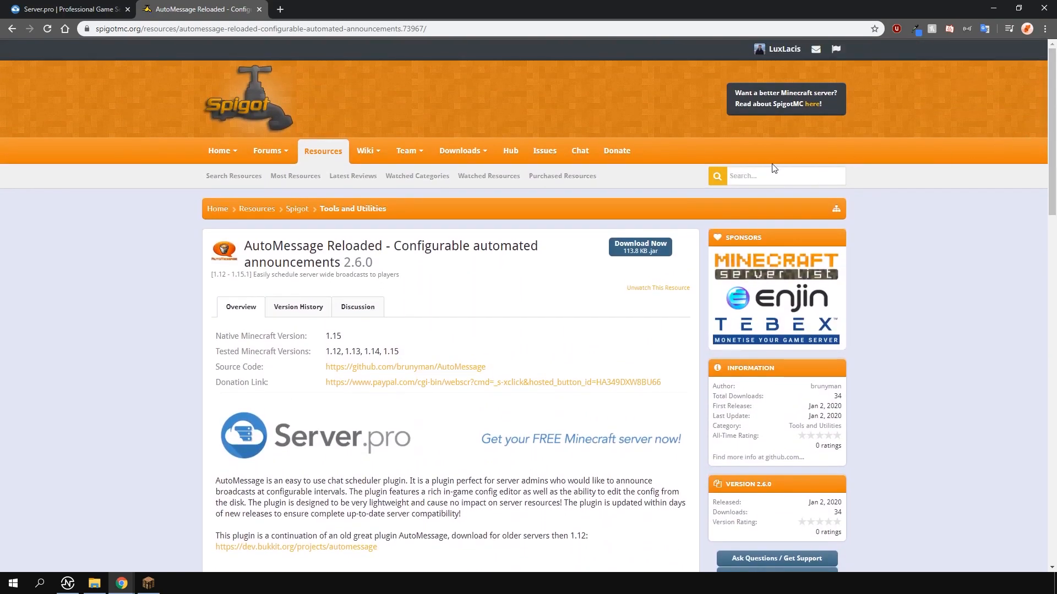
{"action": "left_click", "coordinate": [64, 9]}
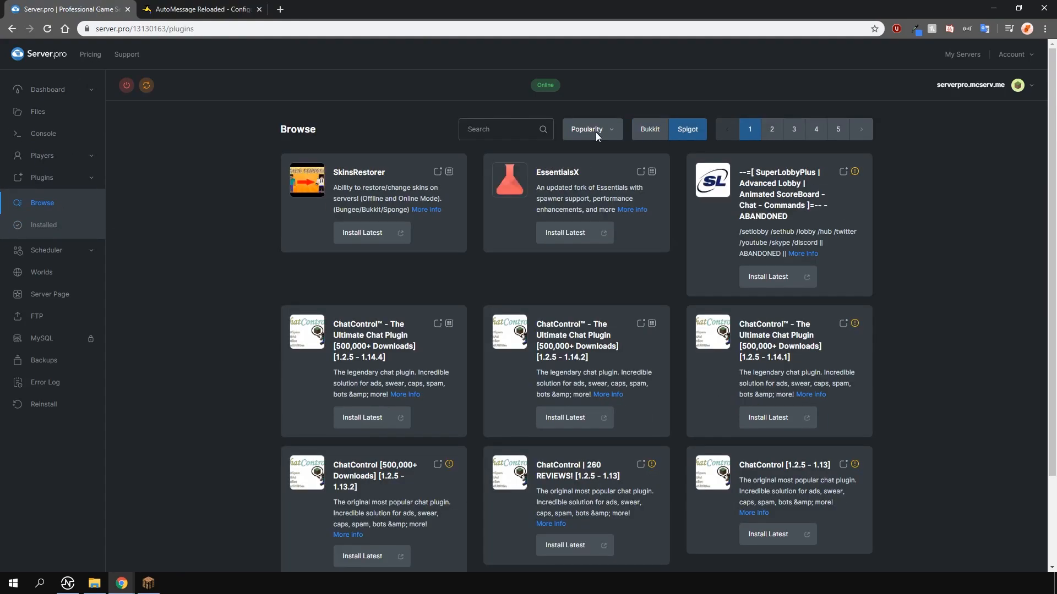
{"action": "type", "text": "automessage reloaded"}
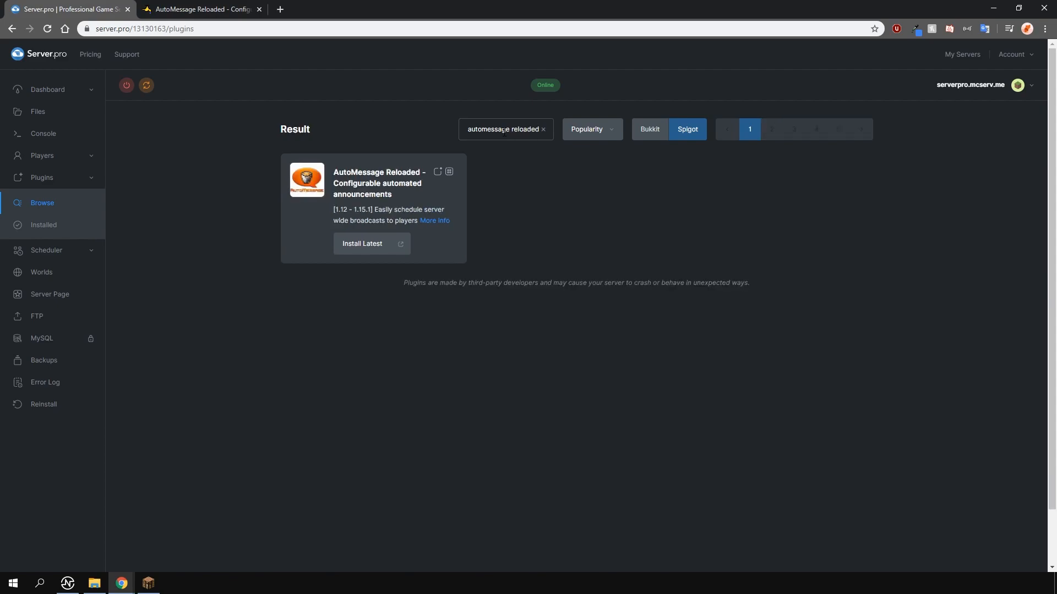
{"action": "left_click", "coordinate": [362, 244]}
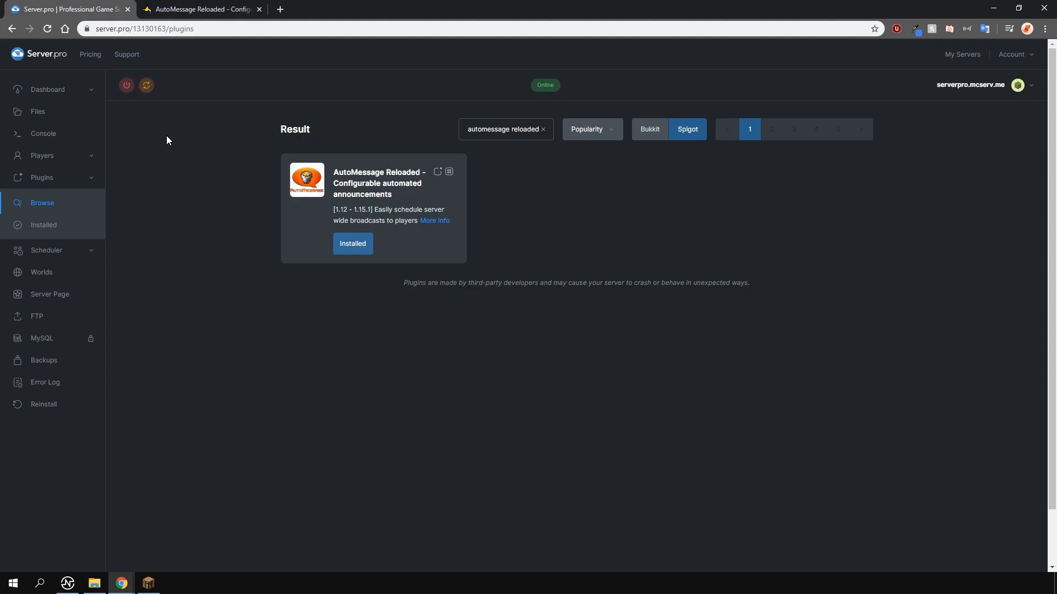
- Check the plugin's SpigotMC page and return to the server control panel
{"action": "left_click", "coordinate": [200, 9]}
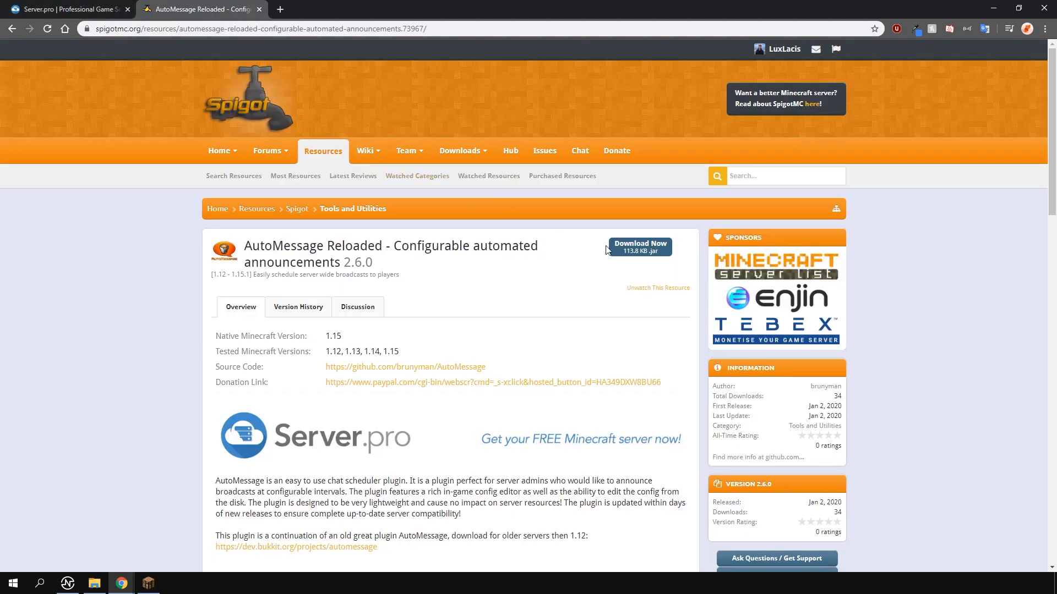
{"action": "mouse_move", "coordinate": [106, 24]}
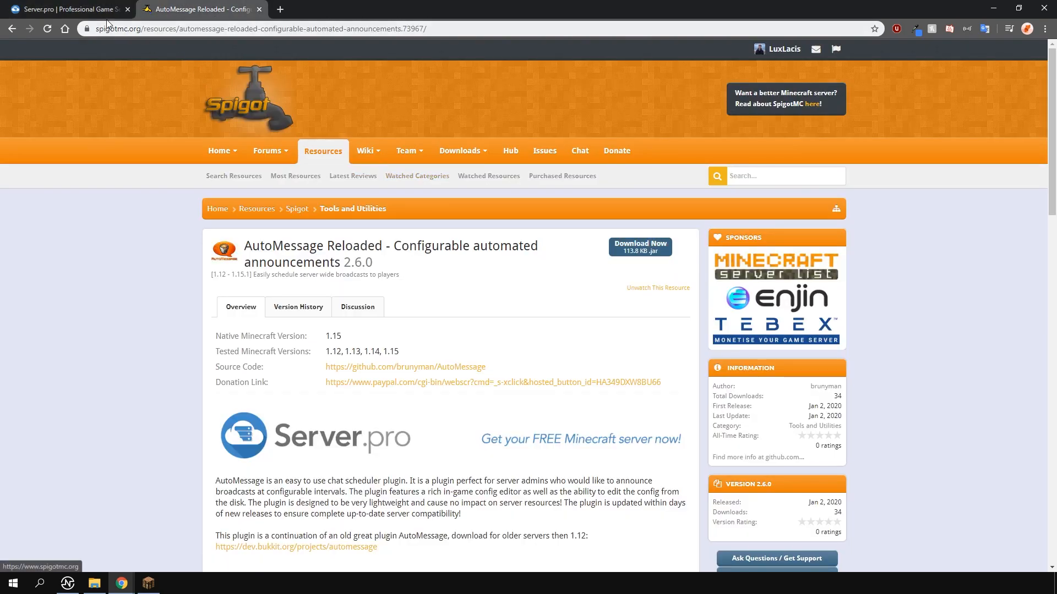
{"action": "left_click", "coordinate": [67, 9]}
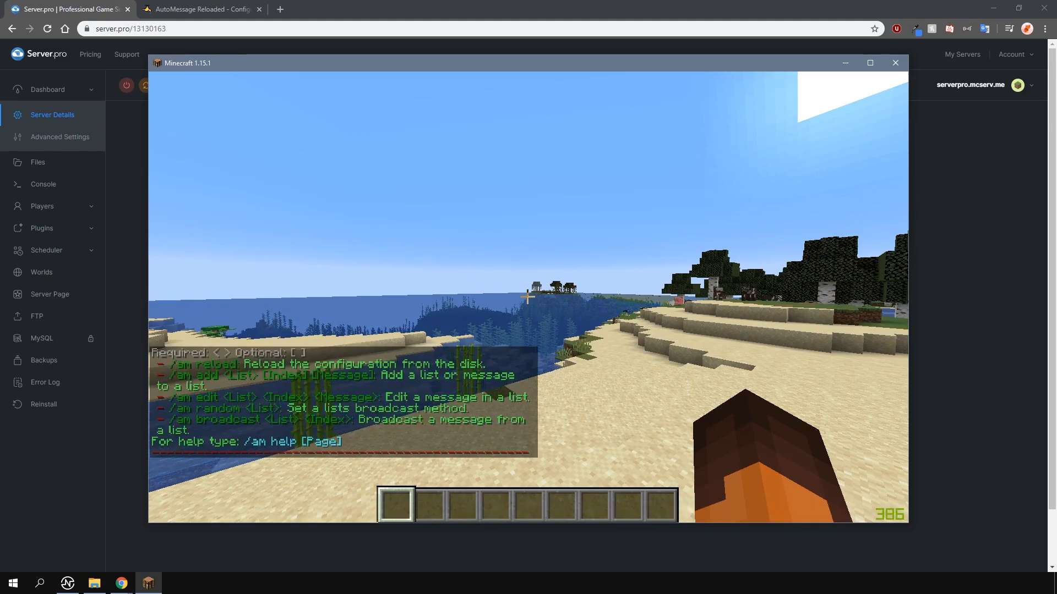
- Run /am add regular 4 '&cThis is a red test message', then trigger the clickable command broadcast
{"action": "type", "text": "/am add"}
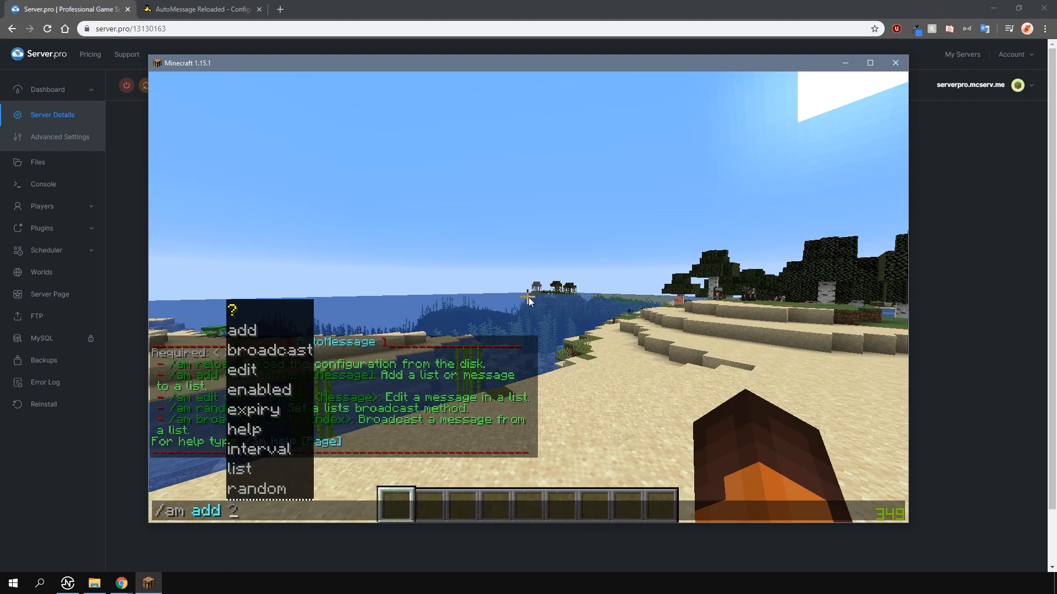
{"action": "type", "text": "regular 4"}
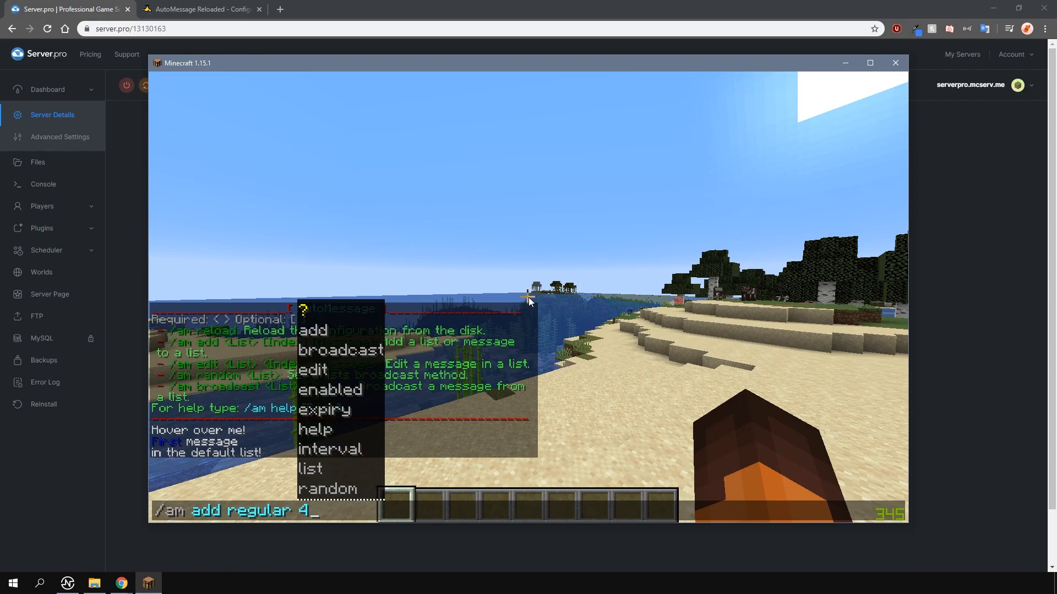
{"action": "type", "text": "&cThis is a red"}
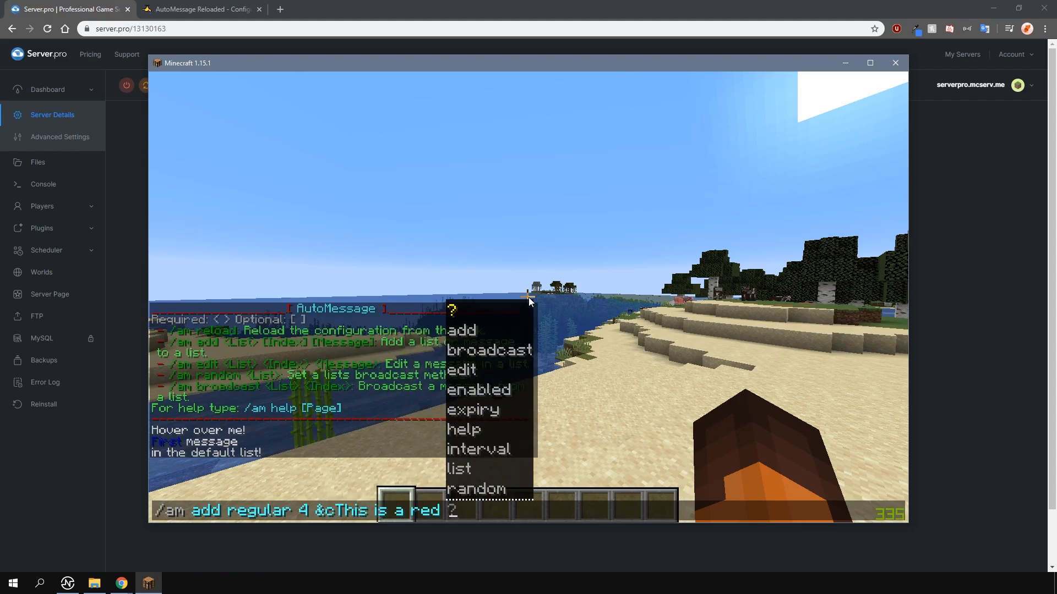
{"action": "type", "text": "test message"}
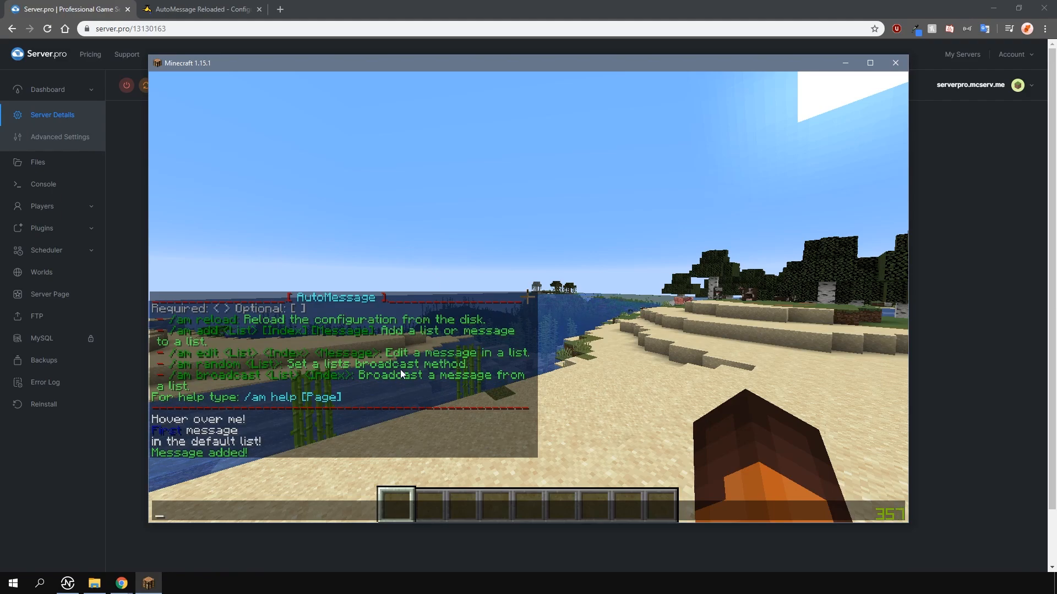
{"action": "mouse_move", "coordinate": [172, 419]}
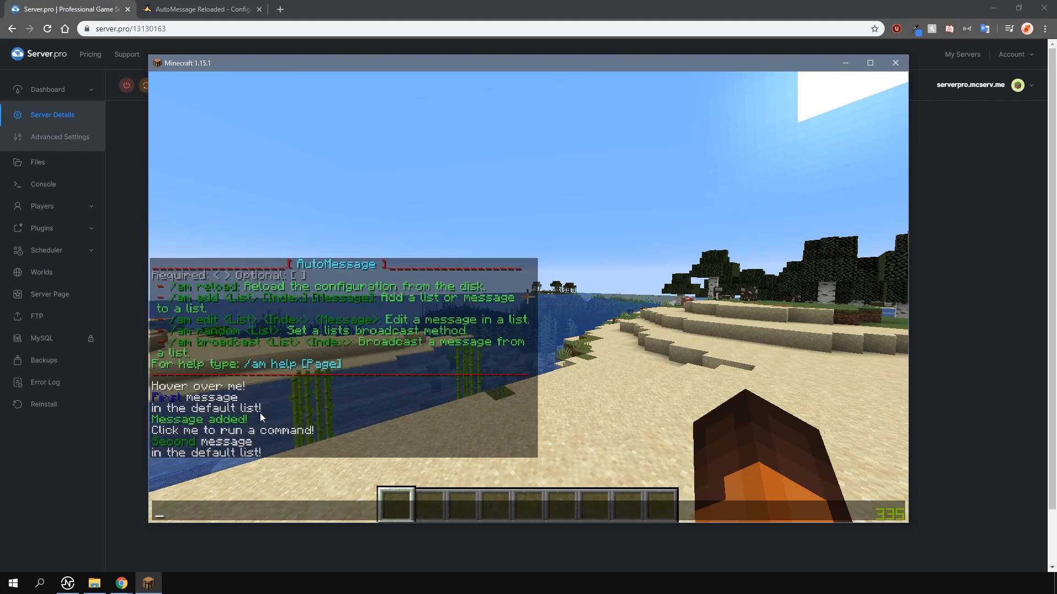
{"action": "mouse_move", "coordinate": [191, 432]}
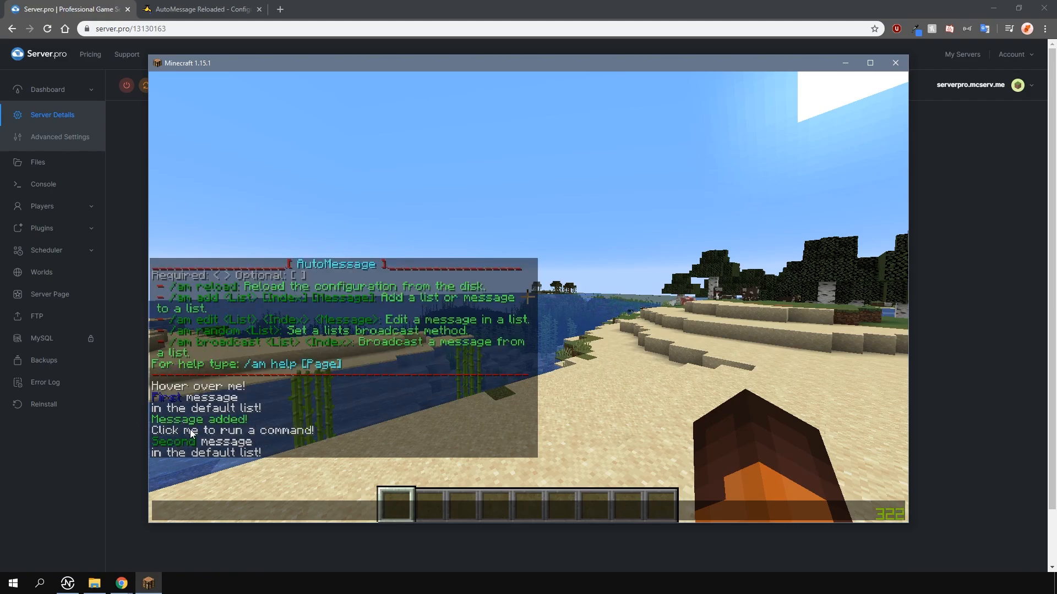
{"action": "left_click", "coordinate": [232, 430]}
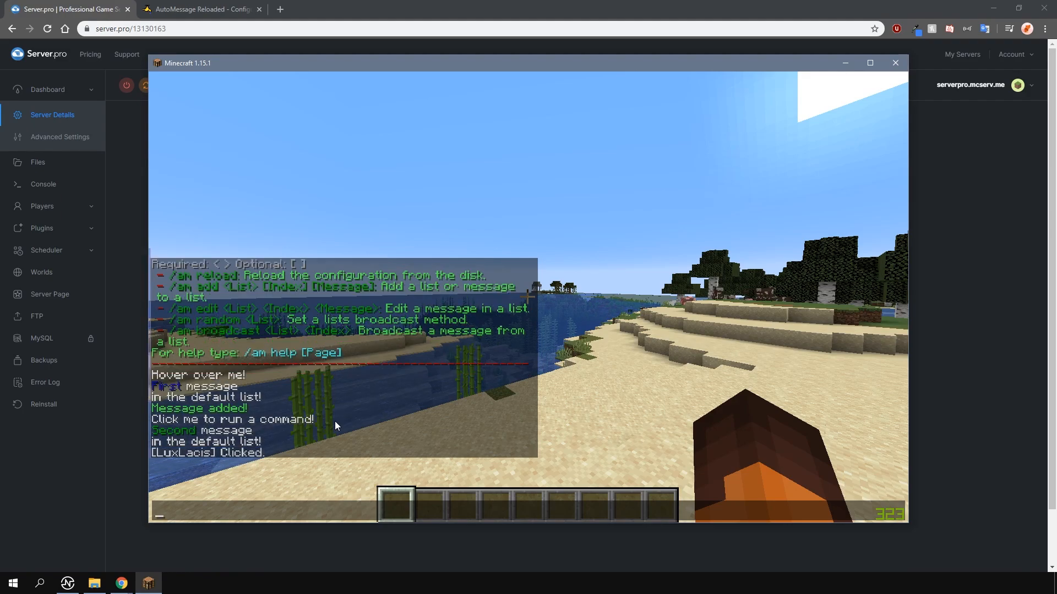
- Run /am remove 2, click the Google link broadcast and decline opening the website
{"action": "type", "text": "/am remove 2"}
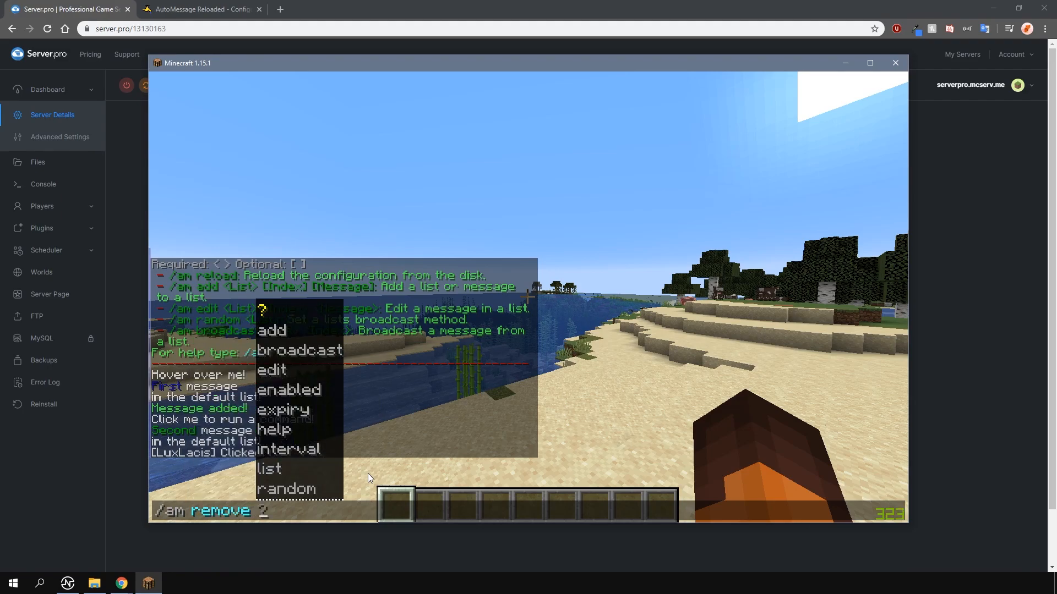
{"action": "key", "text": "Backspace"}
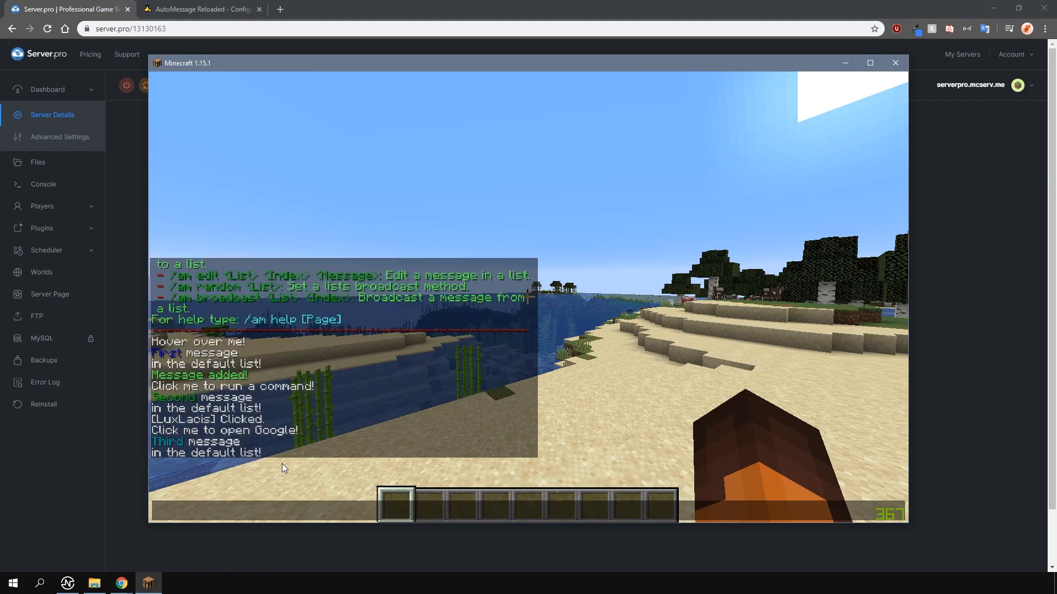
{"action": "left_click", "coordinate": [225, 430]}
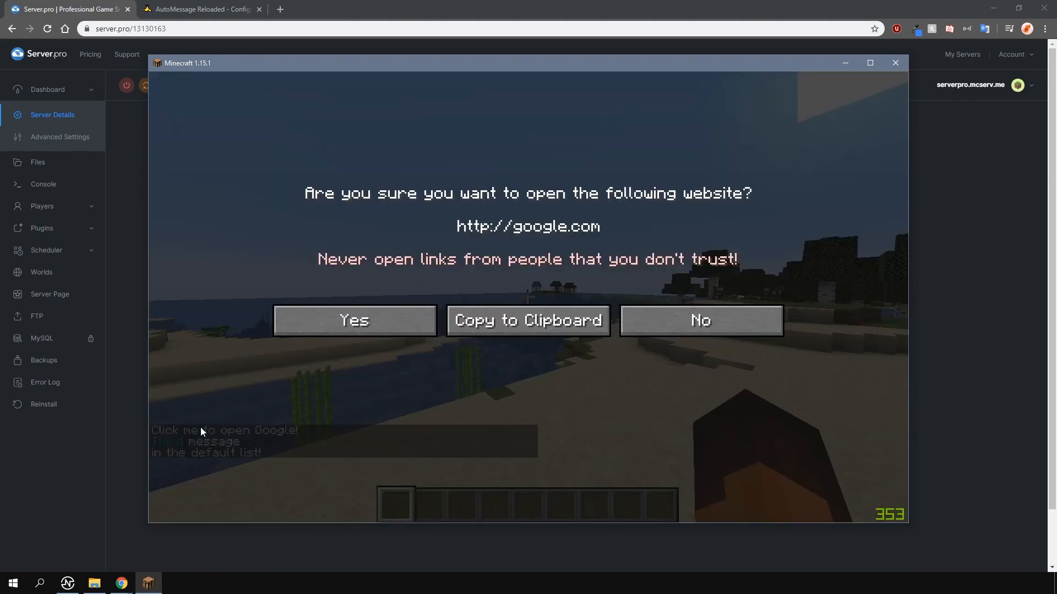
{"action": "left_click", "coordinate": [700, 320]}
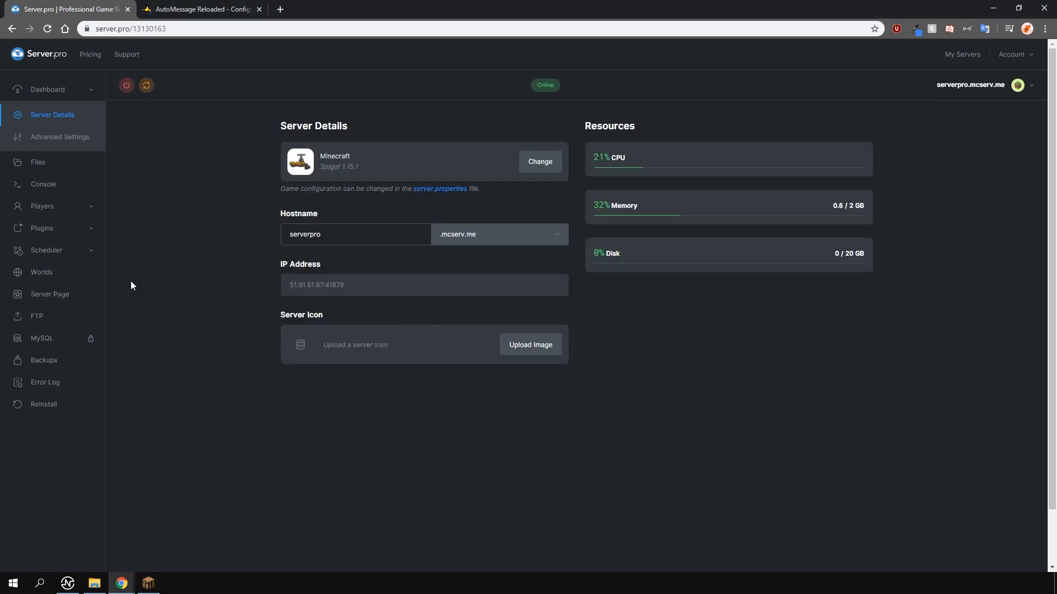
- Open plugins/AutoMessage/config.yml for review, then return to the Server Details overview
{"action": "left_click", "coordinate": [37, 163]}
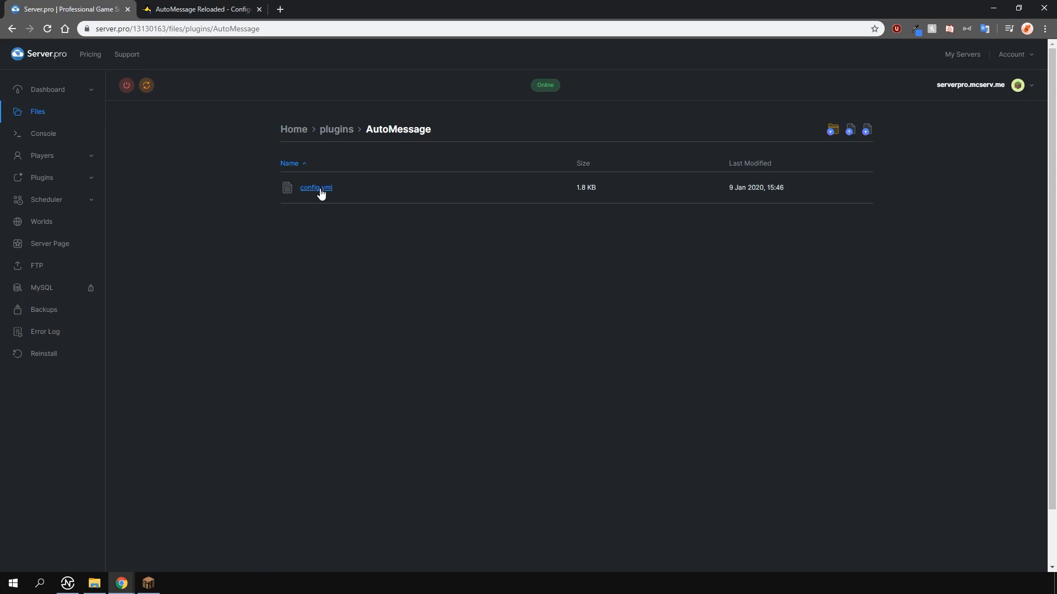
{"action": "left_click", "coordinate": [316, 188]}
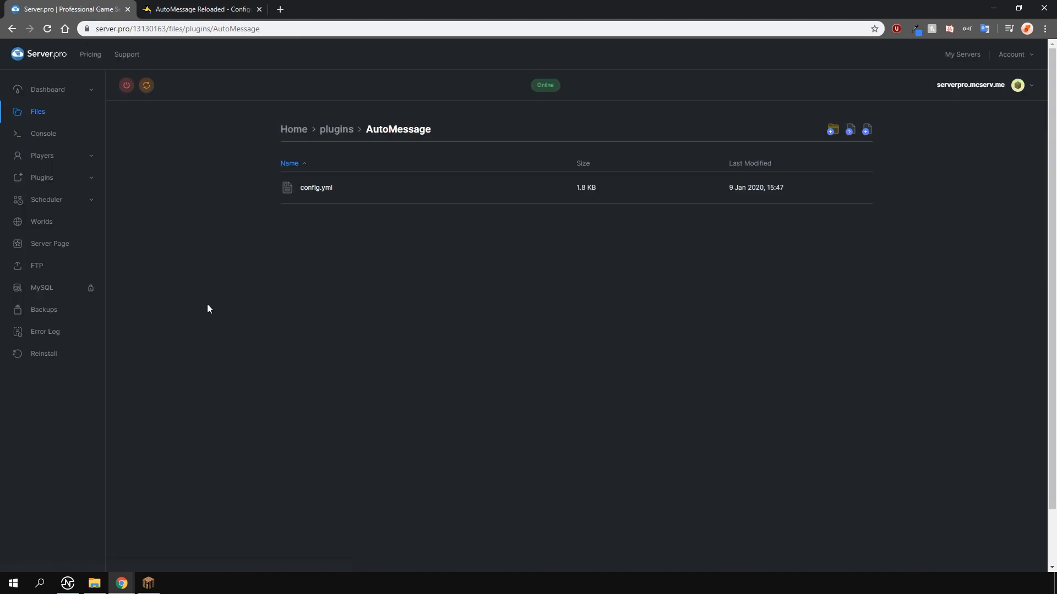
{"action": "left_click", "coordinate": [47, 89]}
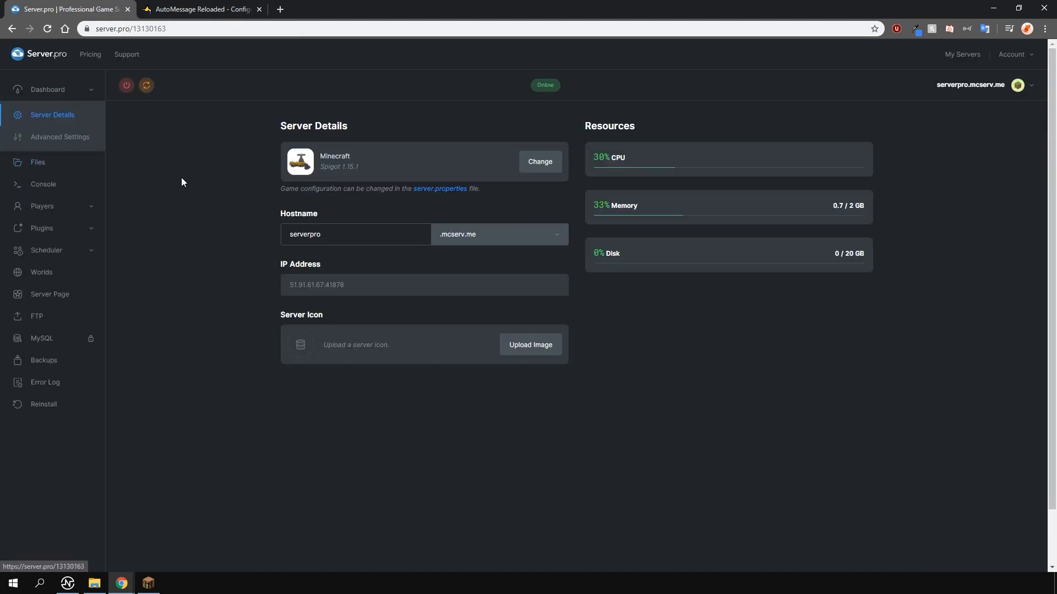